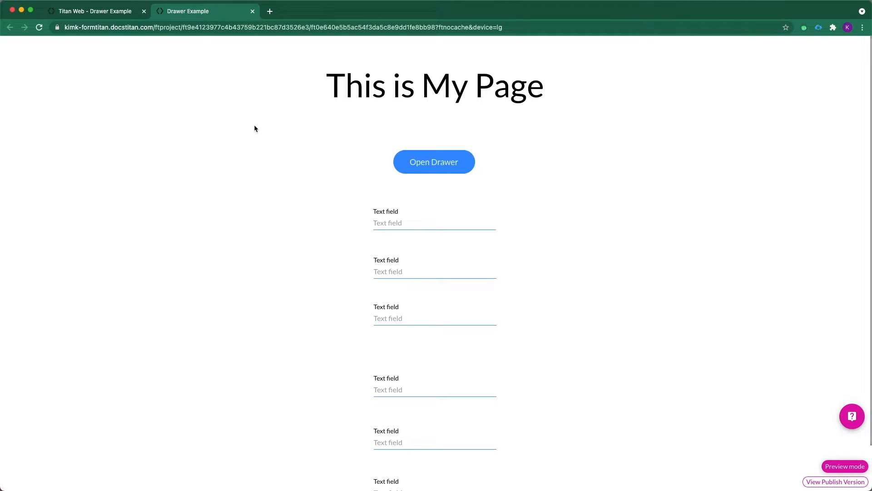
# Step: Slide the drawer open in the preview using the Open Drawer button
pyautogui.click(434, 161)
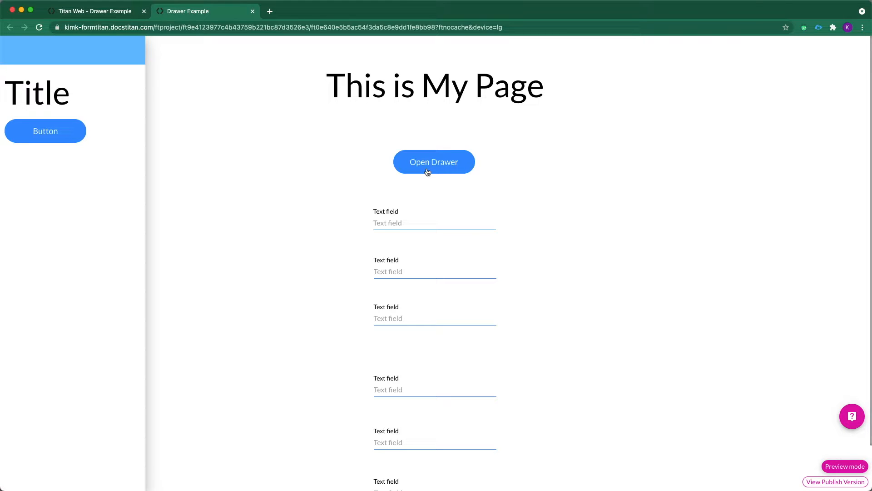
pyautogui.moveTo(343, 234)
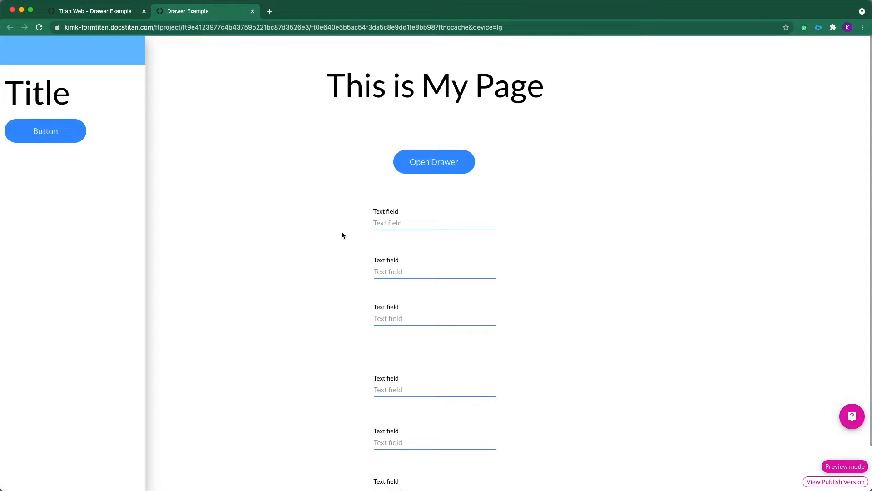
pyautogui.moveTo(199, 62)
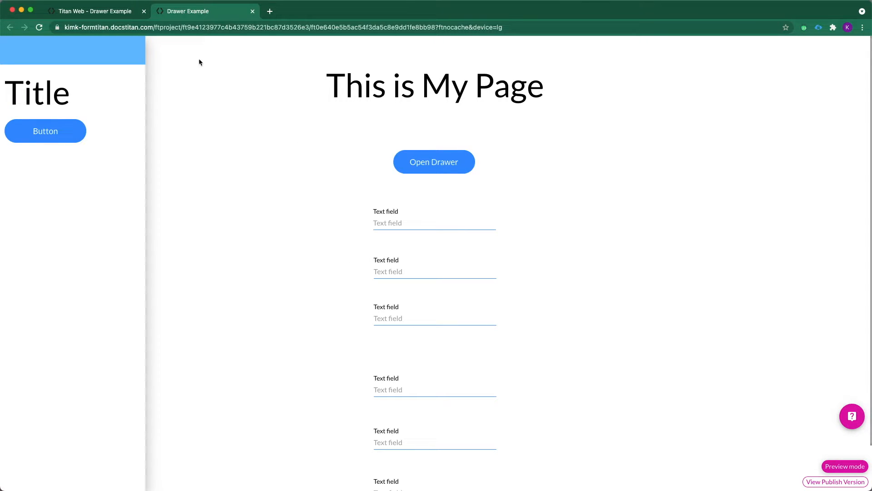
# Step: Return to the editor and show the drawer's Interactivity settings
pyautogui.click(93, 11)
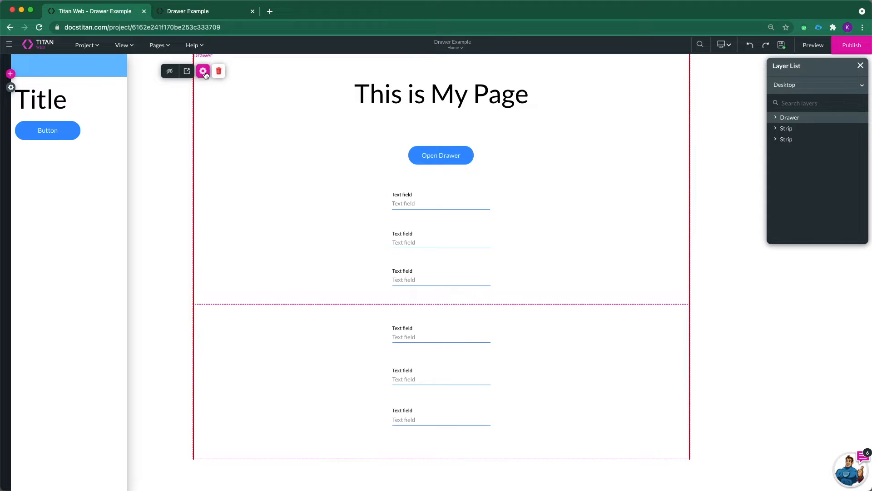
pyautogui.click(203, 70)
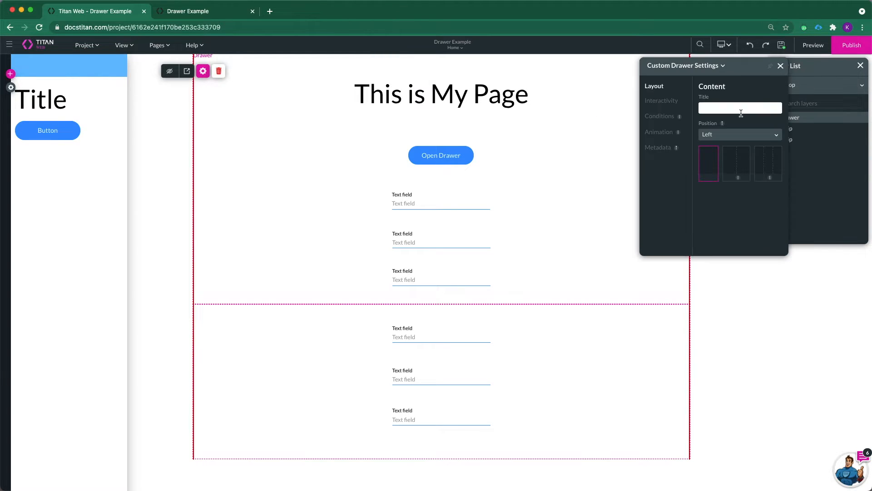
pyautogui.click(661, 100)
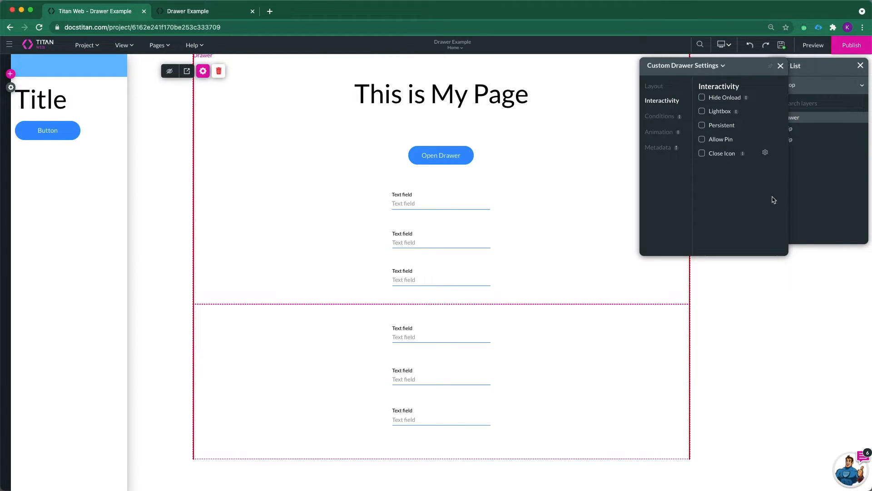
pyautogui.moveTo(712, 163)
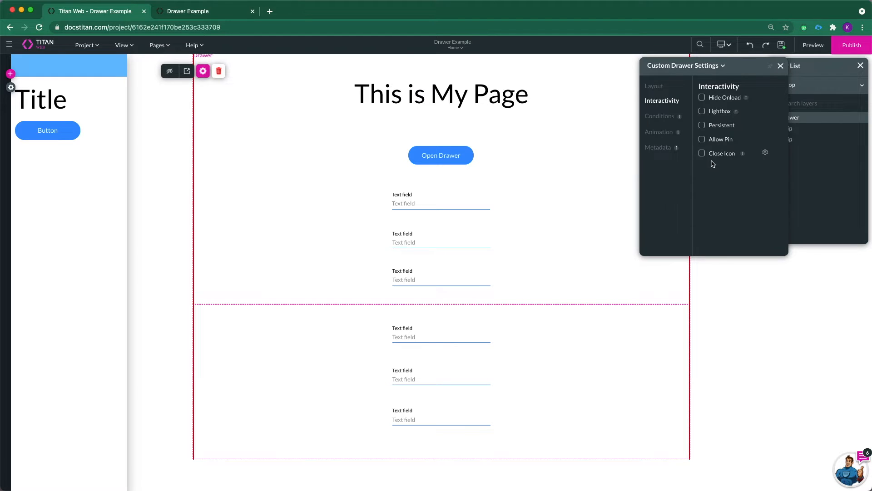
# Step: Enable the Close Icon option so a close arrow appears in the drawer header
pyautogui.click(701, 153)
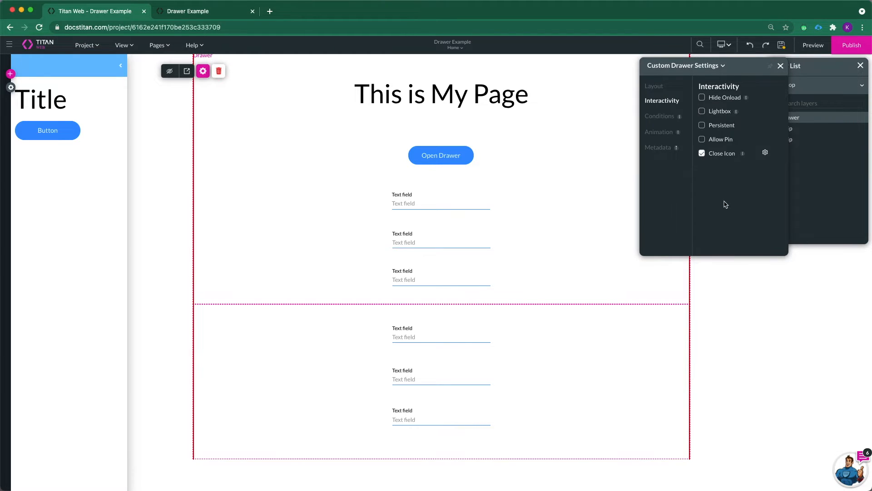
pyautogui.moveTo(129, 70)
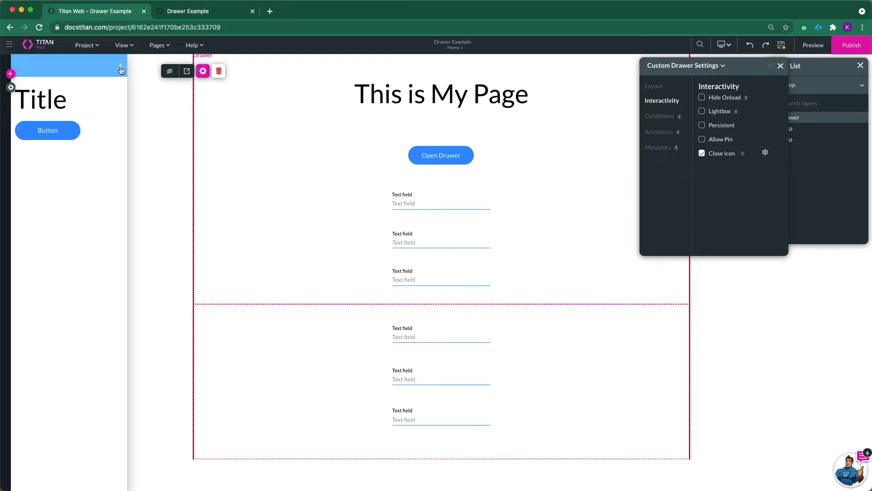
pyautogui.moveTo(133, 90)
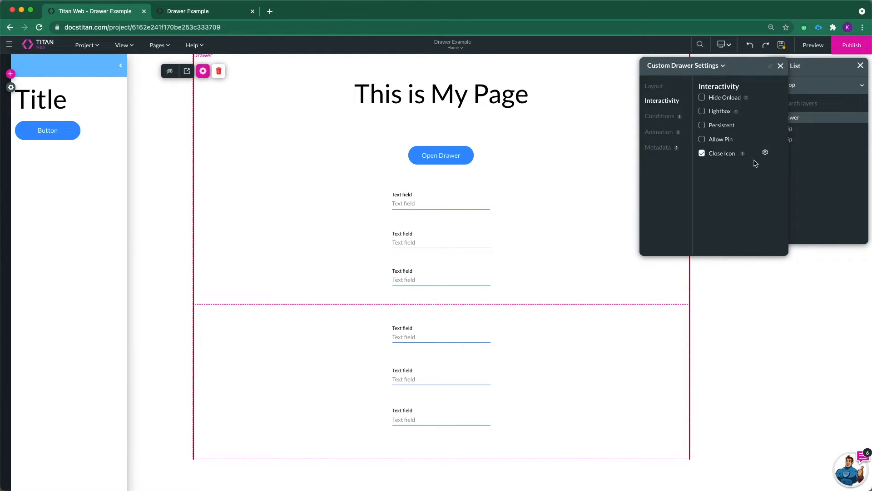
pyautogui.moveTo(766, 156)
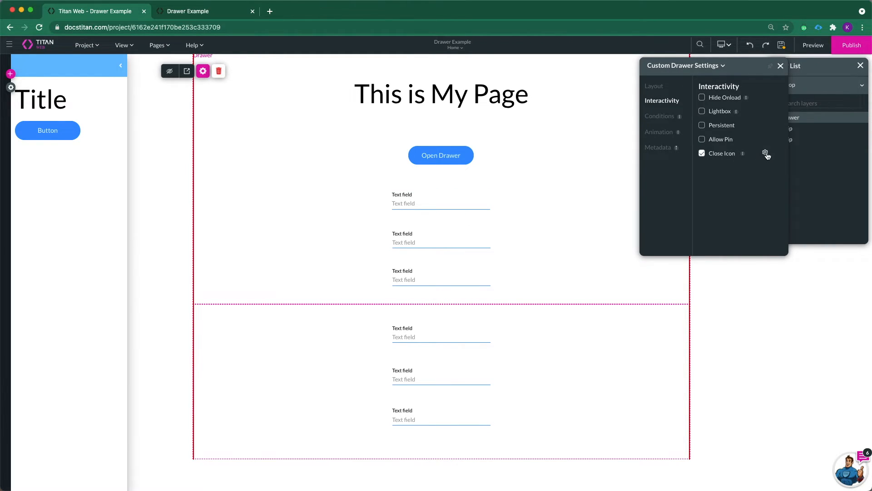
# Step: Change the drawer's close icon to the Add (+) symbol and apply it
pyautogui.click(765, 153)
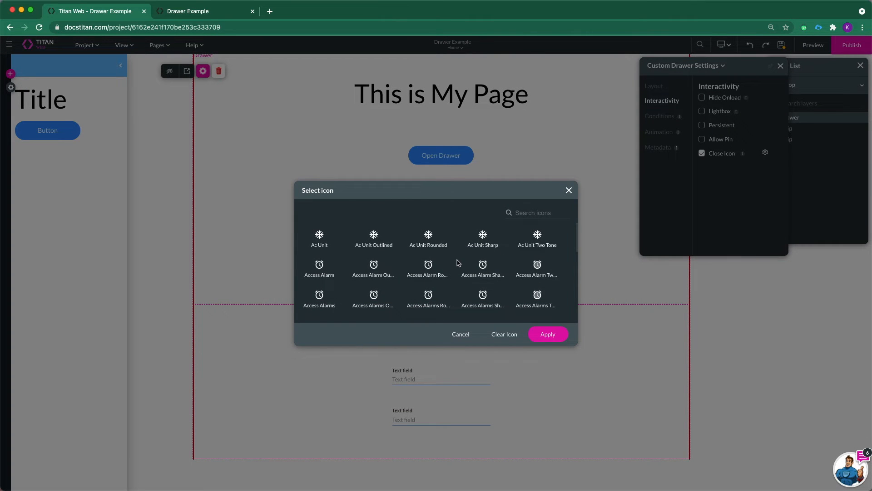
pyautogui.scroll(-3)
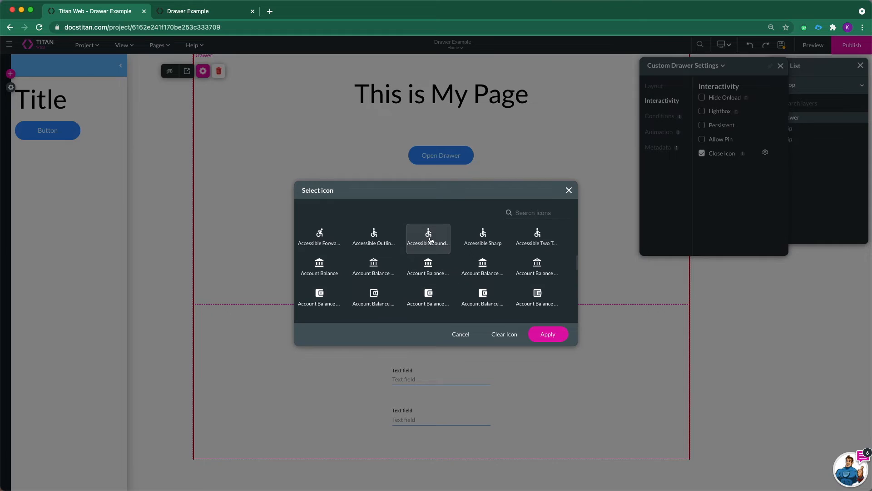
pyautogui.scroll(-3)
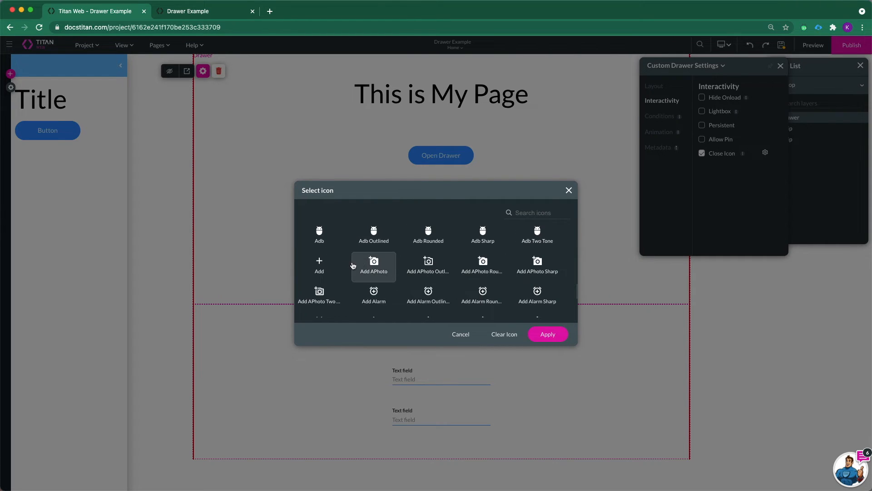
pyautogui.click(319, 265)
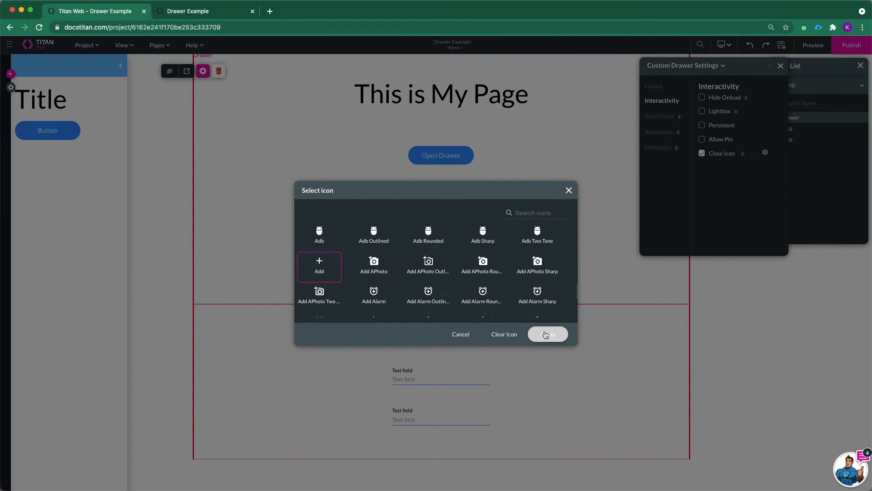
pyautogui.click(546, 334)
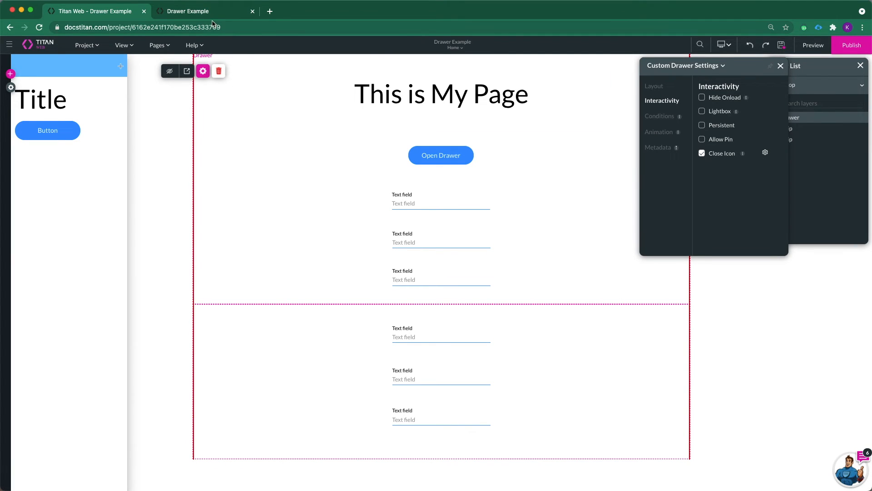
# Step: In the preview, open the drawer and dismiss it with its + close icon
pyautogui.click(202, 10)
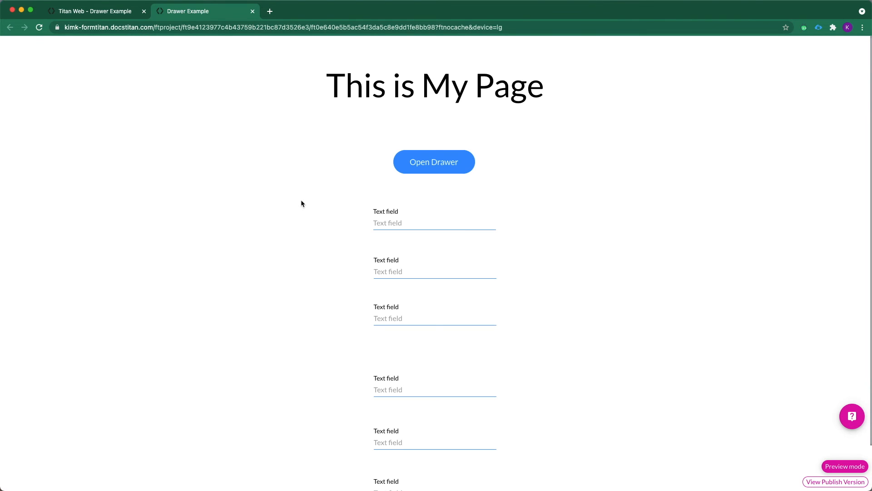
pyautogui.click(433, 161)
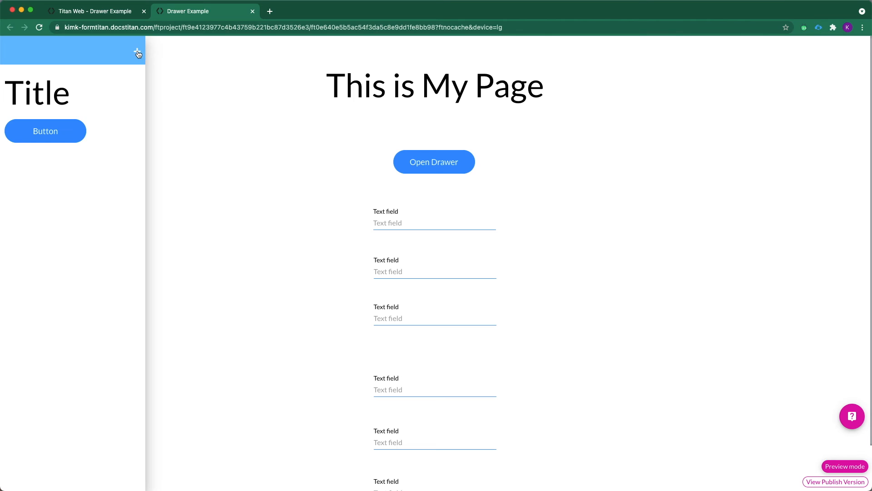
pyautogui.click(138, 53)
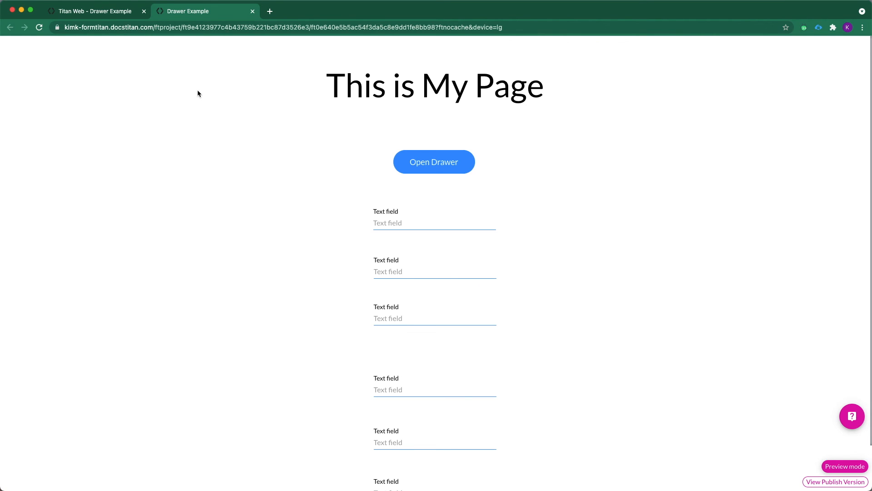